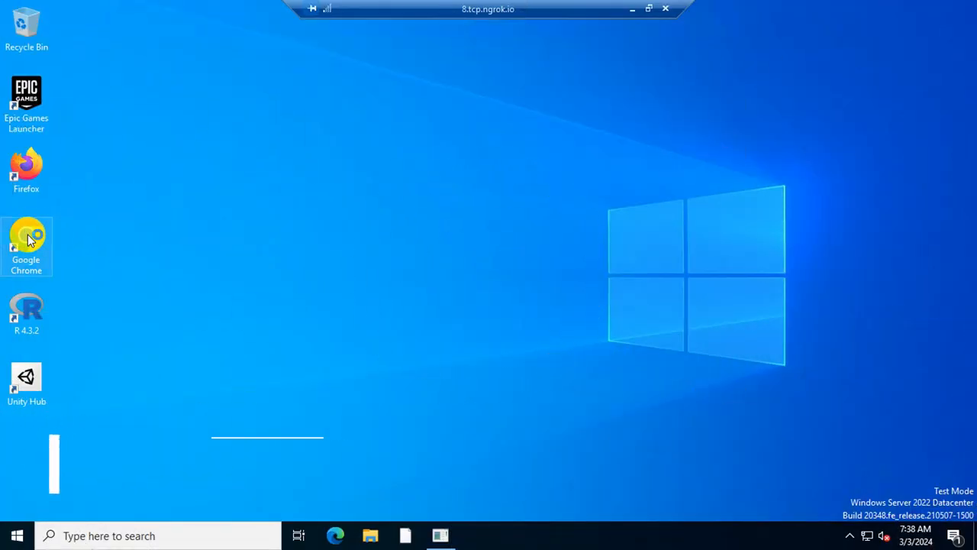
- Launch Google Chrome and search Google for 'ollama github'
double_click(26, 244)
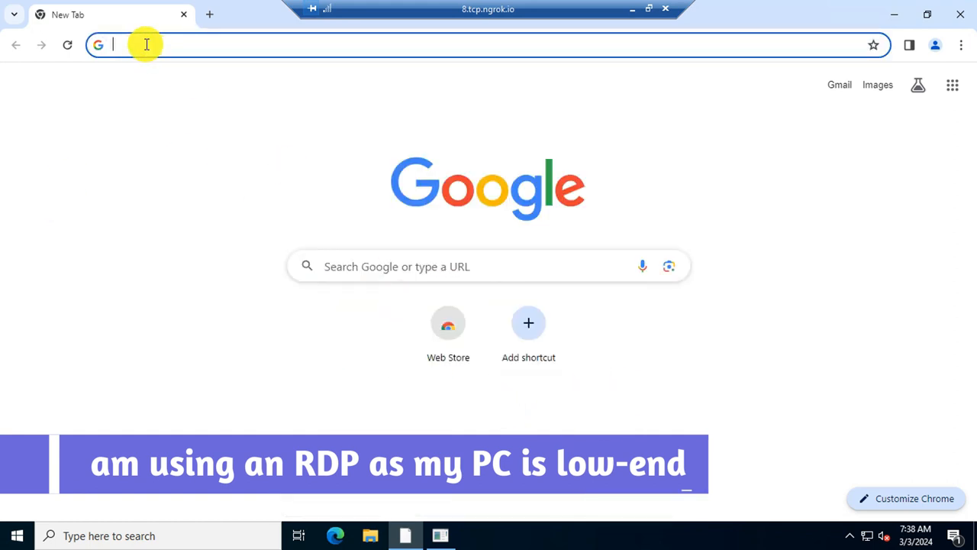
type("ollama g")
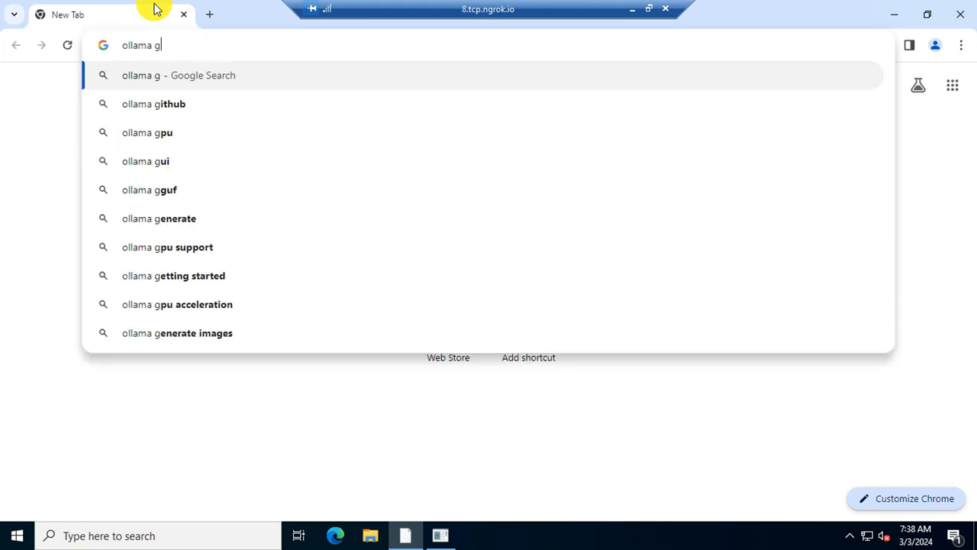
type("ithub")
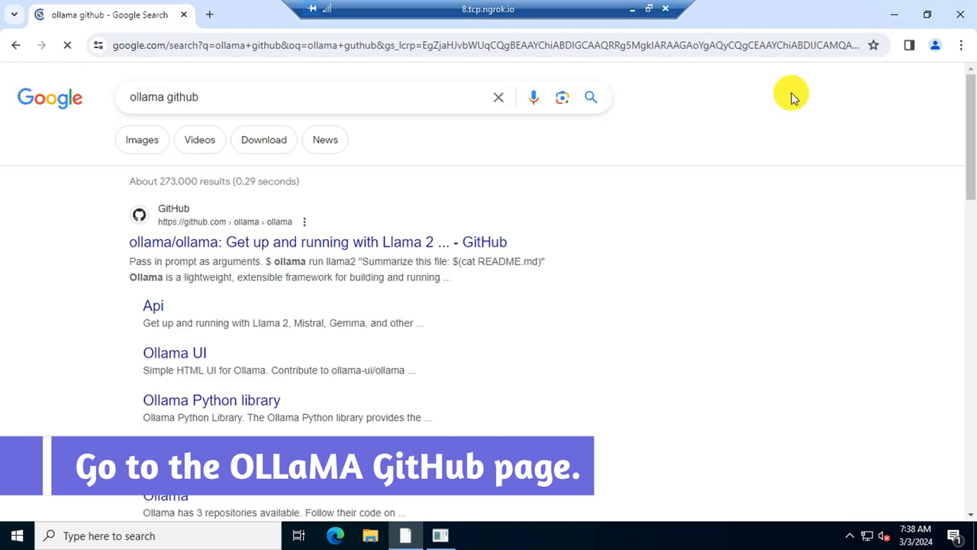
mouse_move(340, 242)
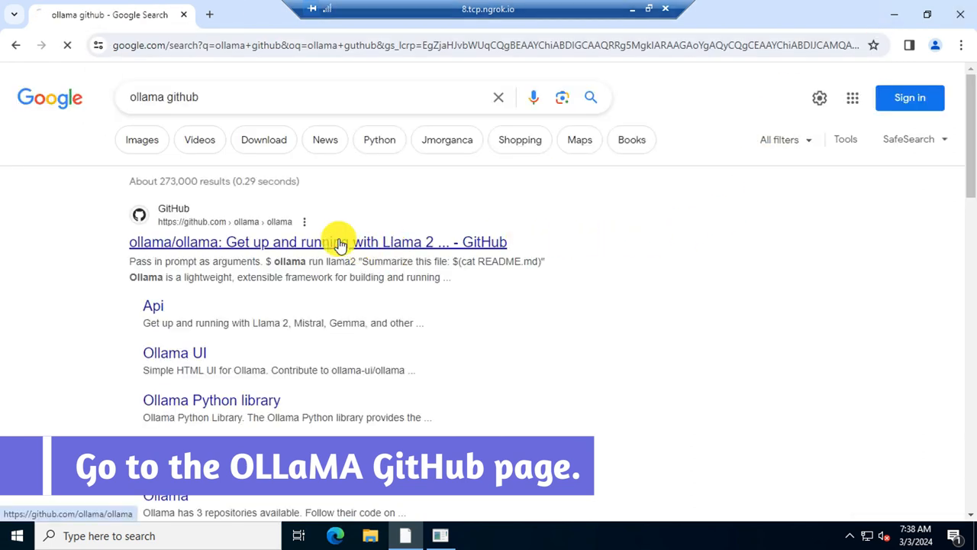
- Go from the ollama/ollama GitHub repo to ollama.com and download the Windows preview installer
left_click(317, 241)
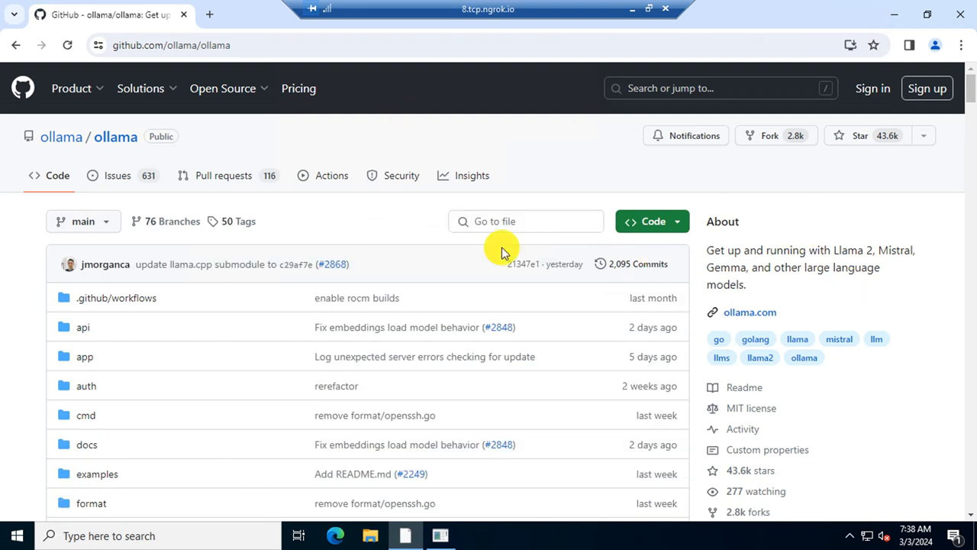
mouse_move(750, 311)
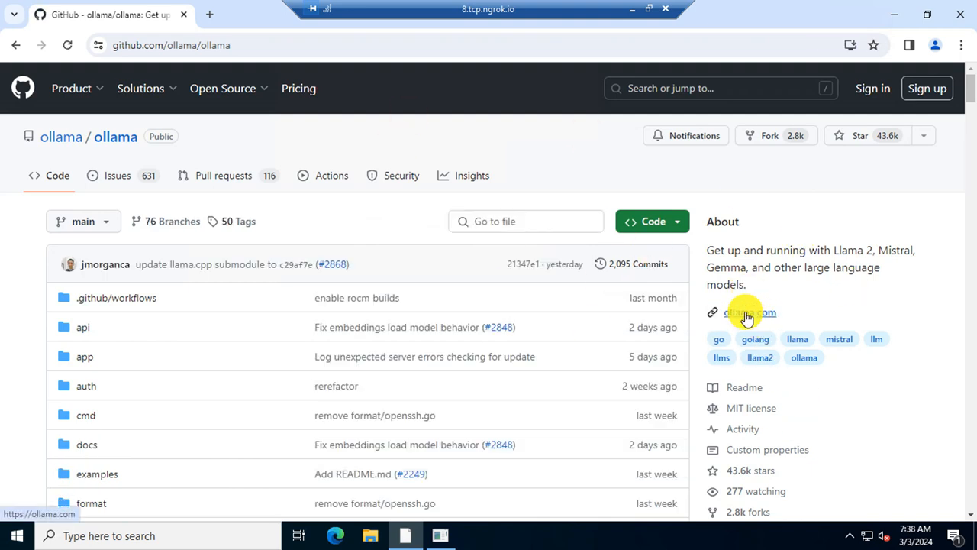
left_click(749, 312)
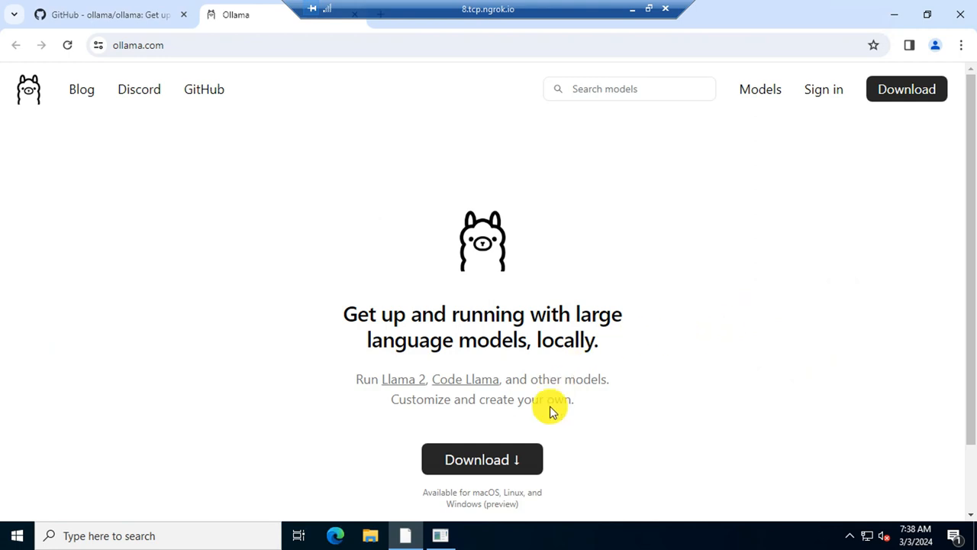
mouse_move(482, 458)
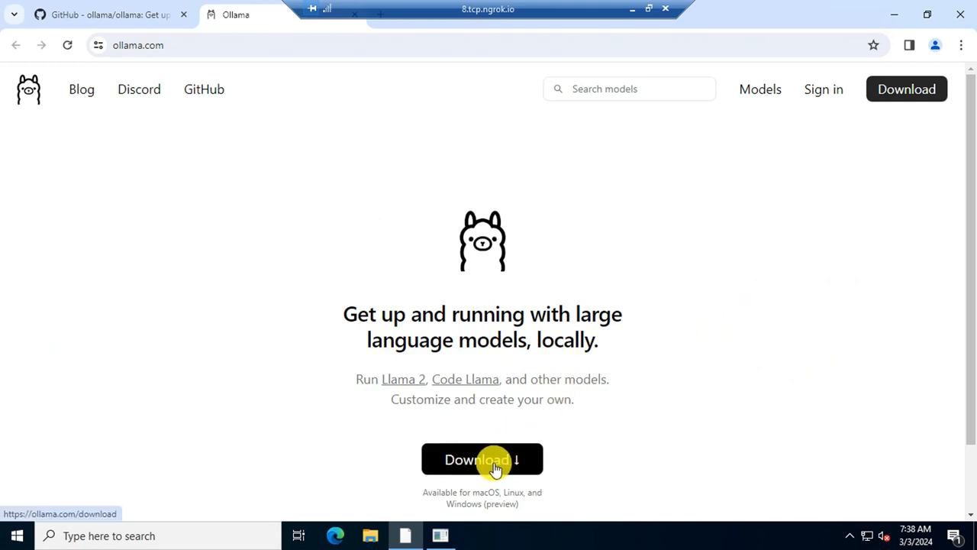
left_click(482, 459)
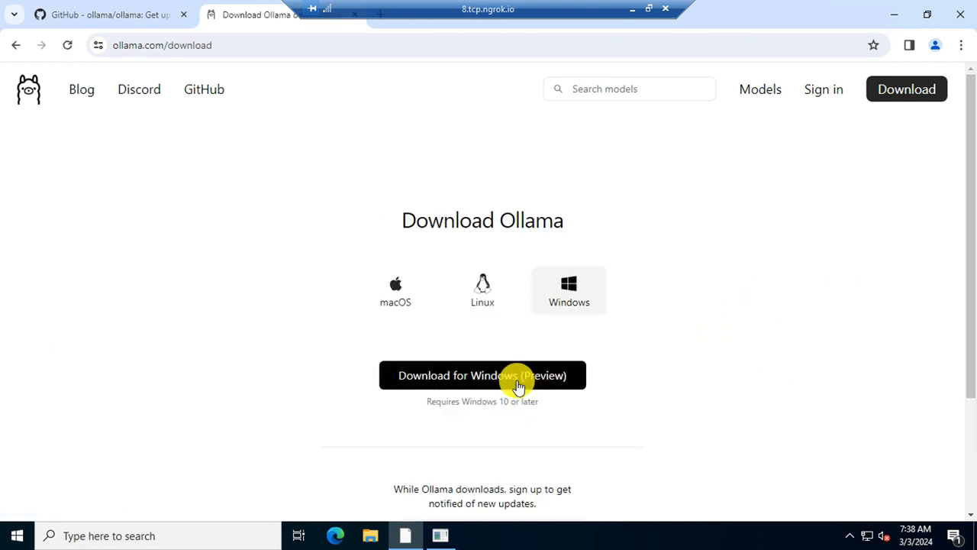
left_click(481, 375)
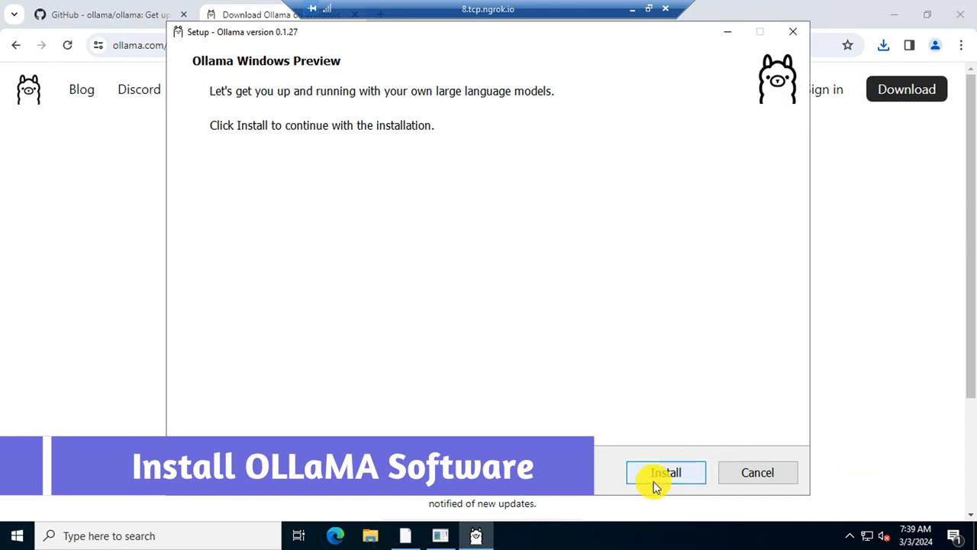
- Install Ollama and open its getting-started PowerShell window from the notification
left_click(665, 472)
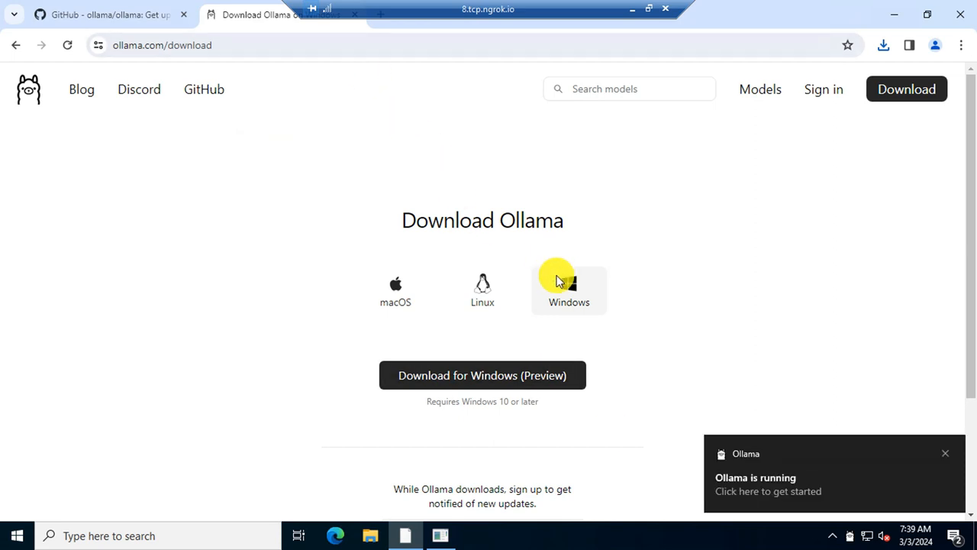
mouse_move(722, 493)
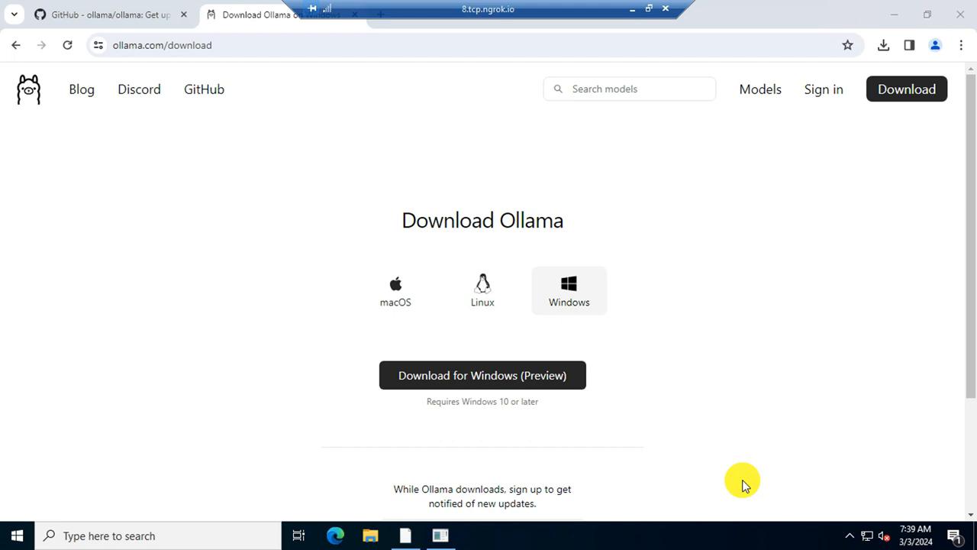
left_click(476, 535)
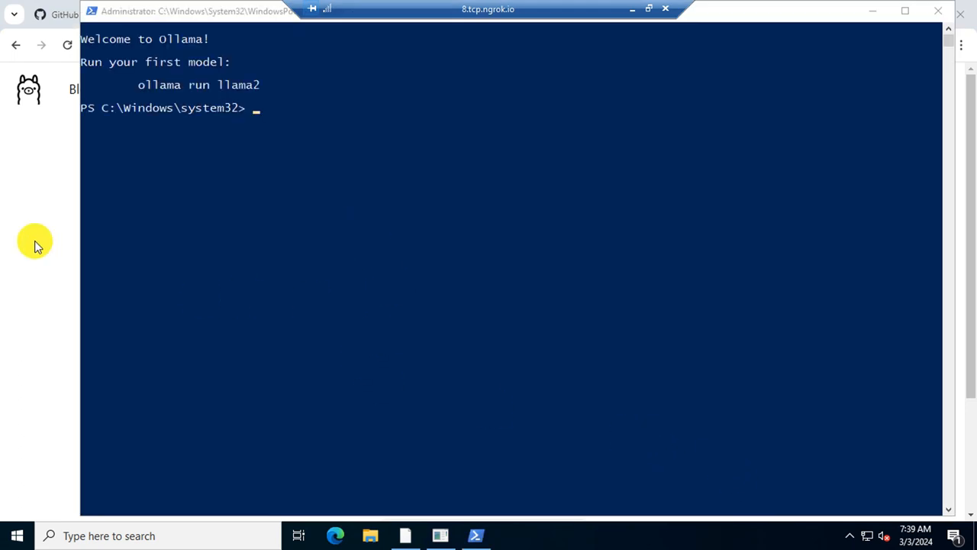
mouse_move(67, 45)
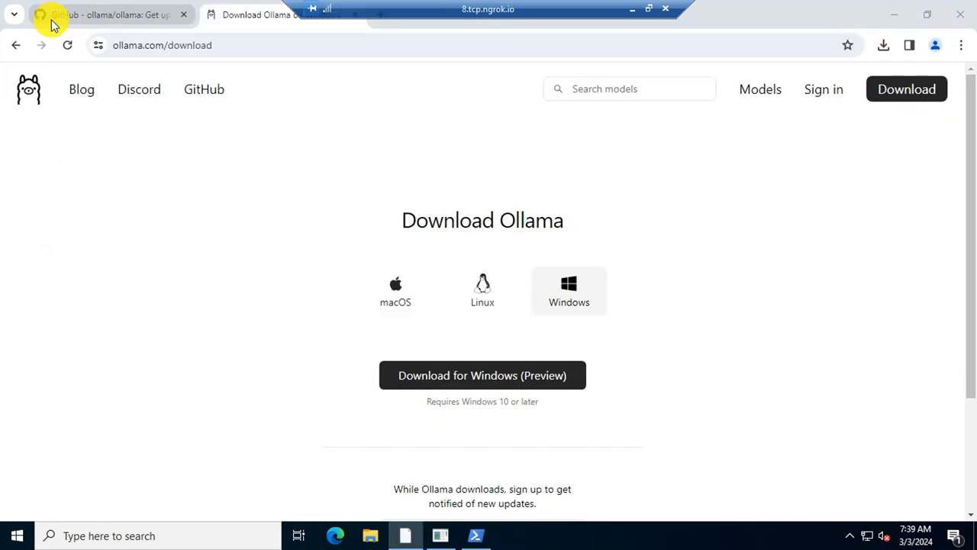
- Return to the GitHub README and select 'ollama run llama2' in the Model library table
left_click(106, 14)
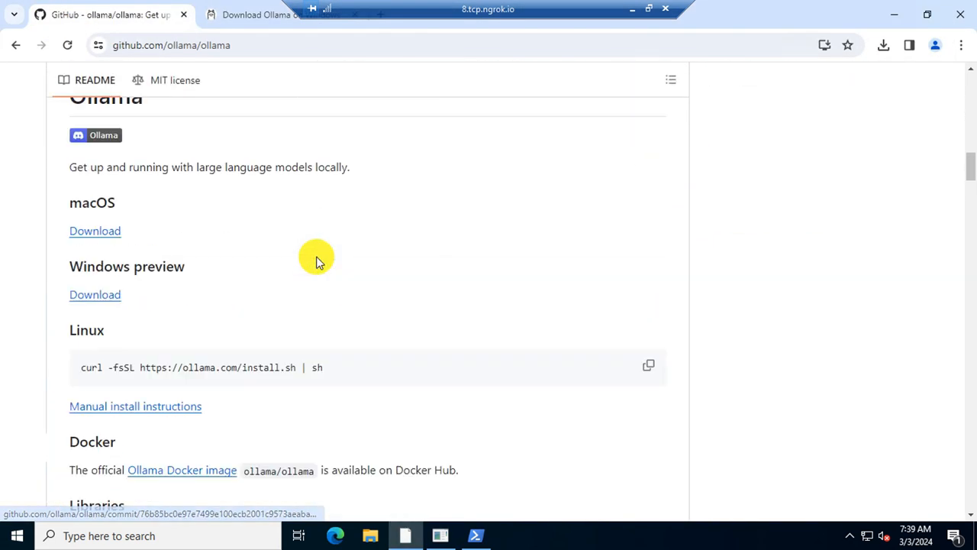
scroll("down", 3)
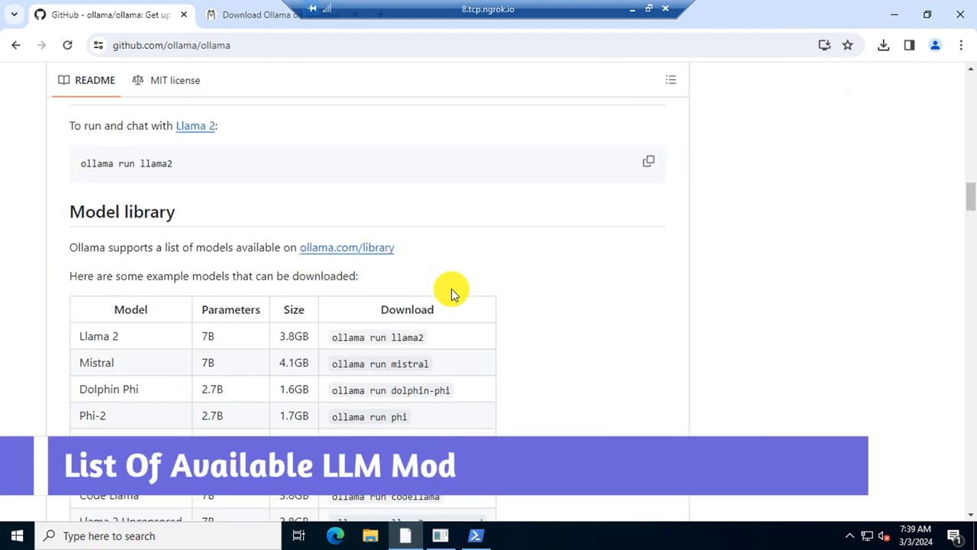
scroll("down", 3)
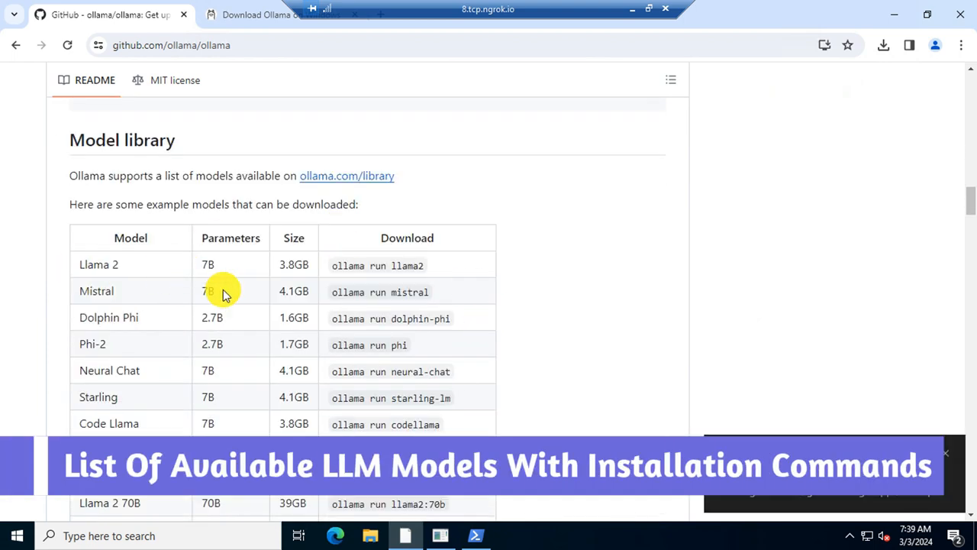
mouse_move(454, 279)
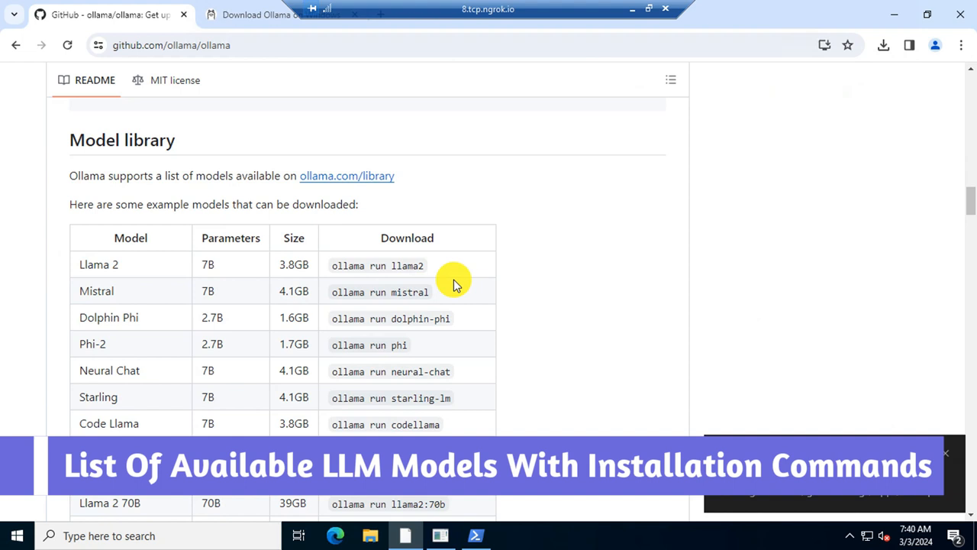
scroll("down", 3)
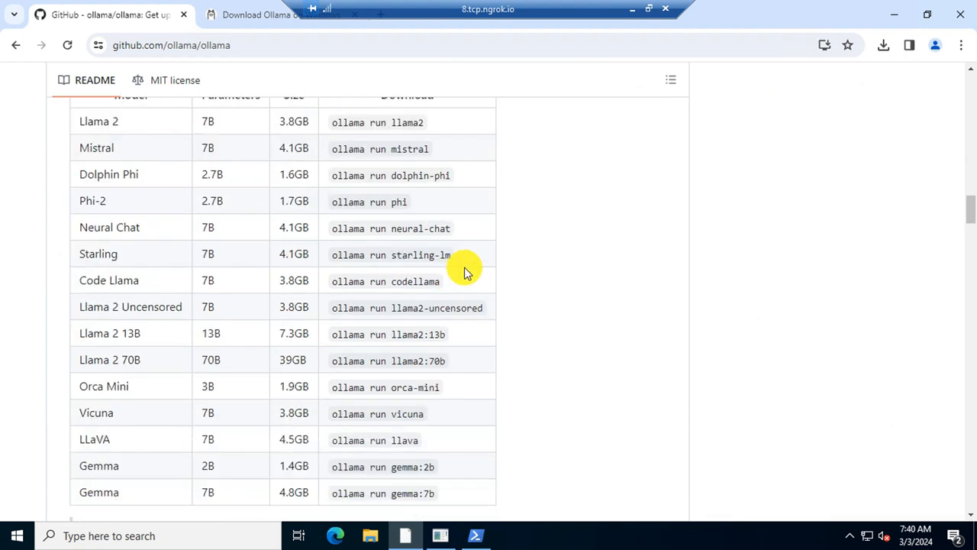
scroll("up", 3)
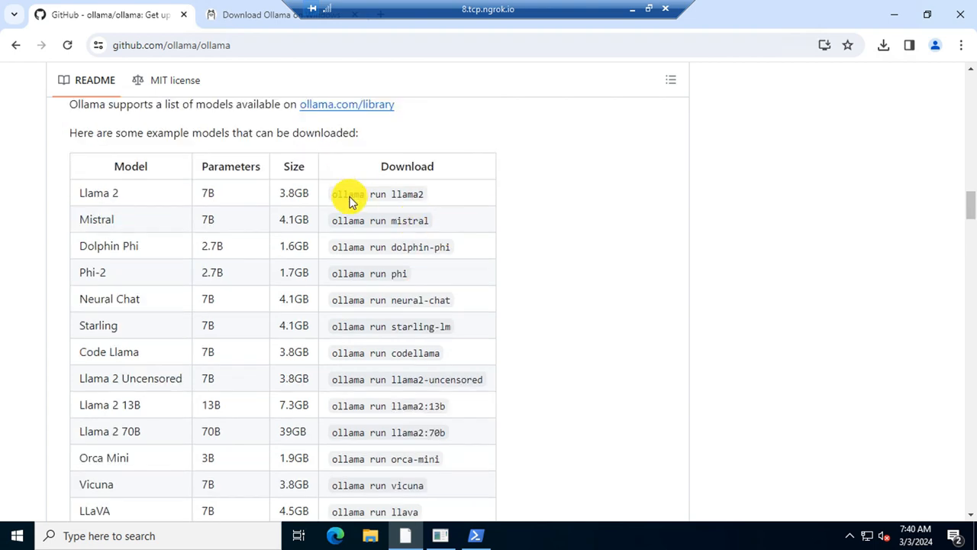
double_click(377, 193)
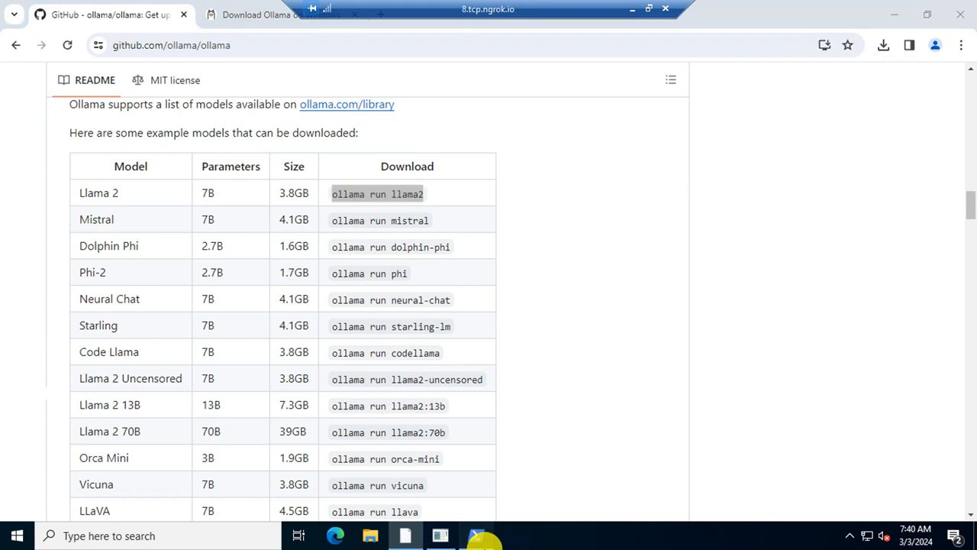
- Run 'ollama run llama2' in PowerShell to pull and start the Llama 2 model
left_click(476, 535)
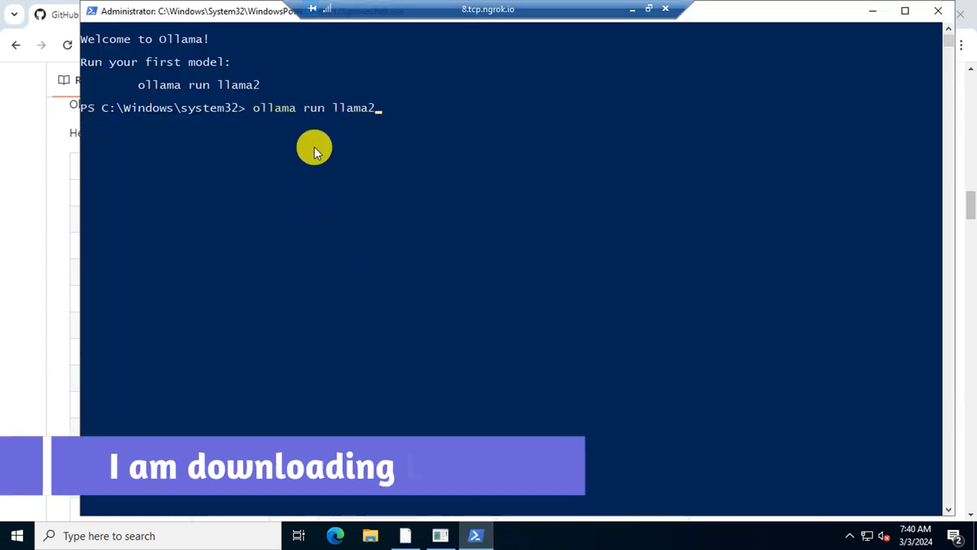
key("Return")
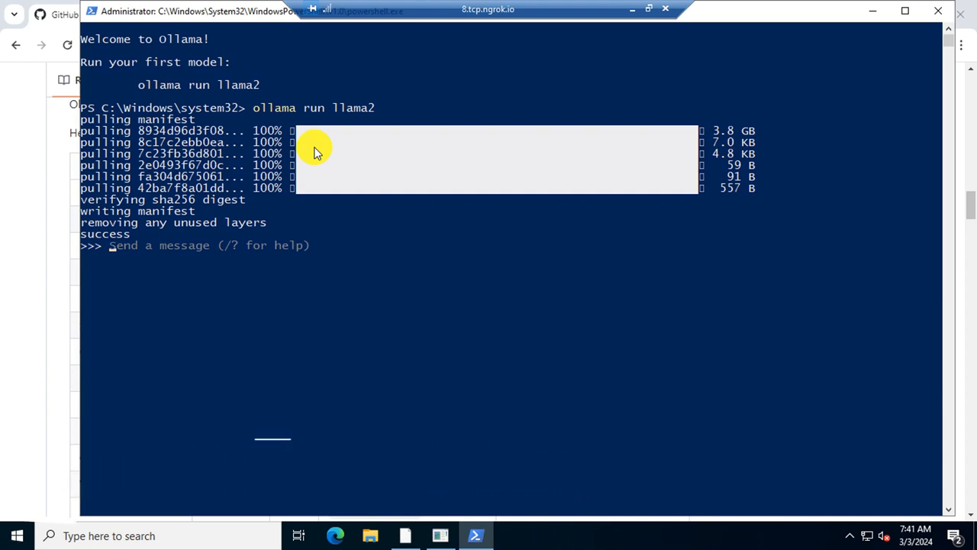
- Ask llama2 'hi, tell about yourself', then begin a Windows search for Command Prompt
type("hi,")
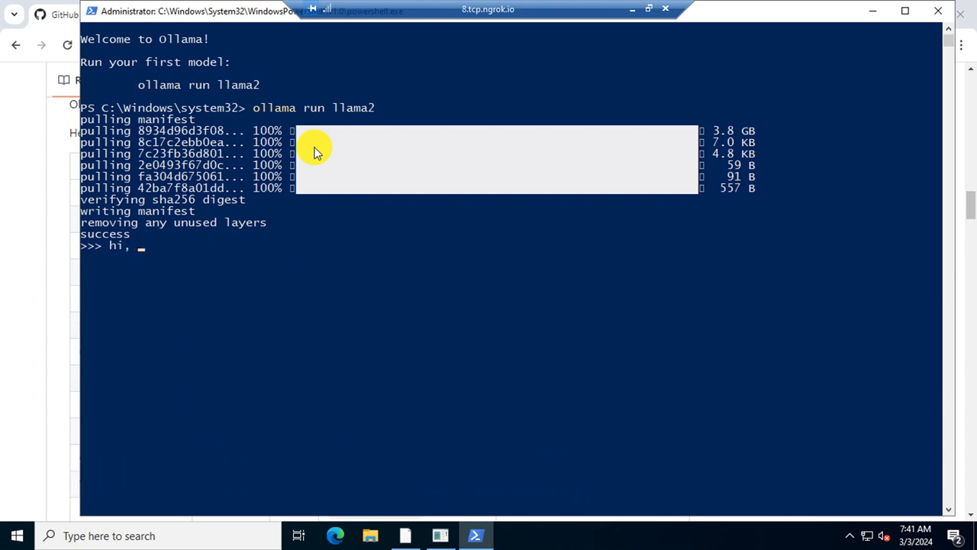
type("tell about")
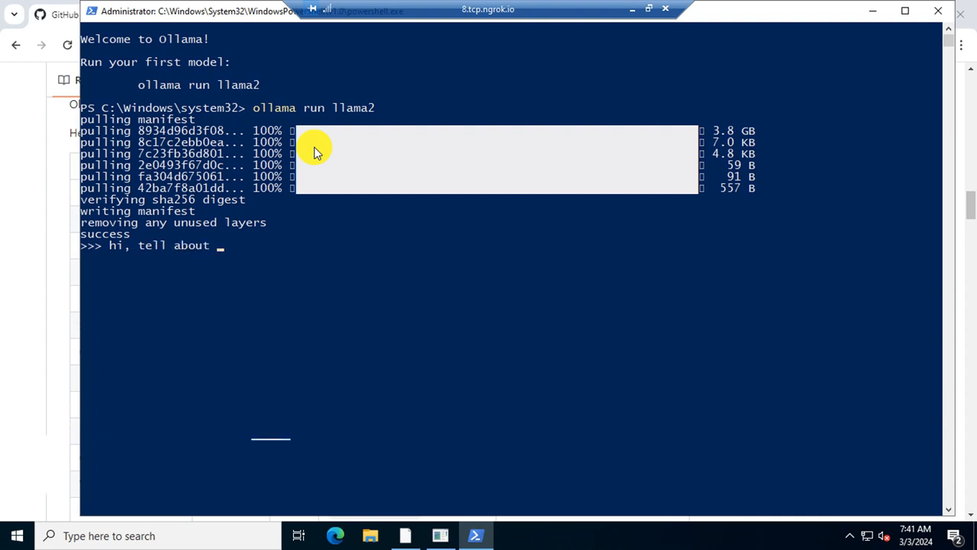
type("yourself")
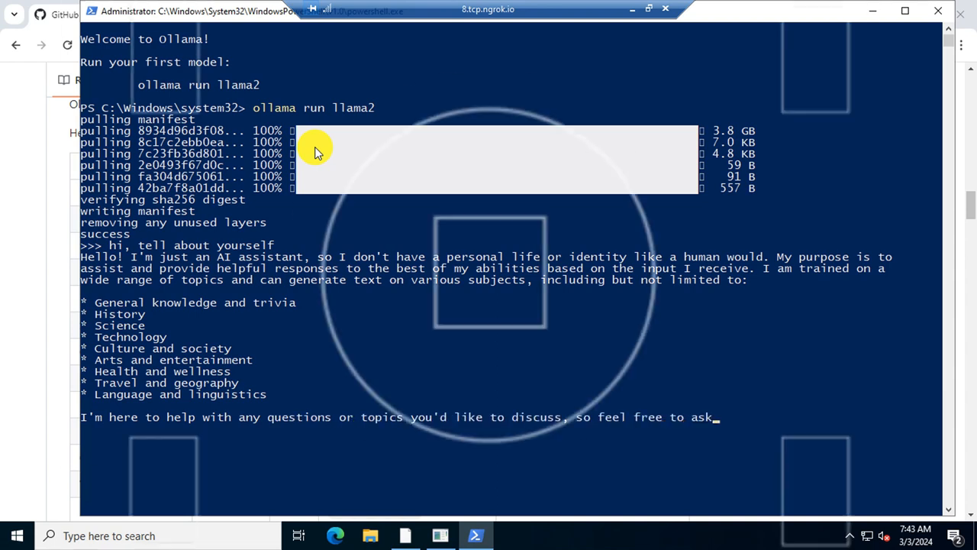
type("com")
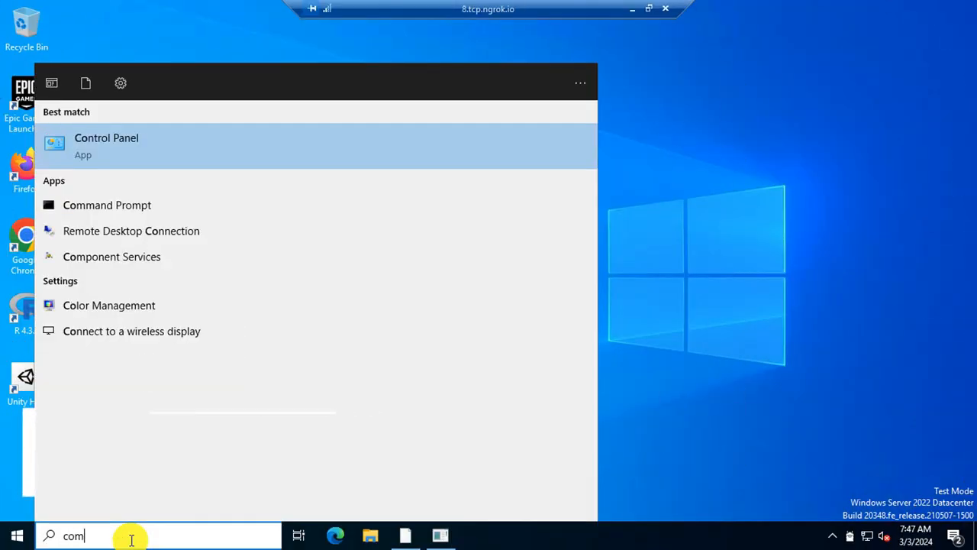
- Open Command Prompt, copy the README's Quickstart llama2 command, and run it there
type("mand Prompt")
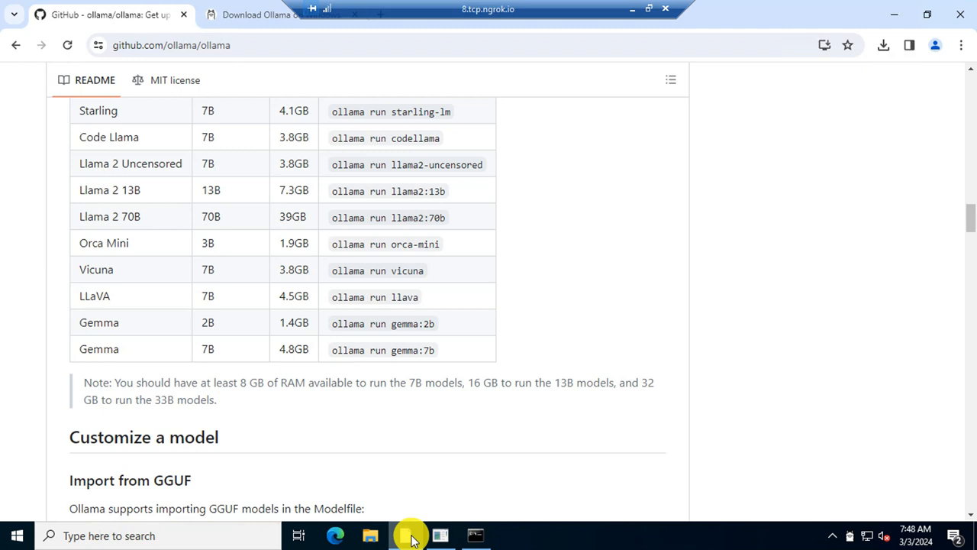
scroll("up", 3)
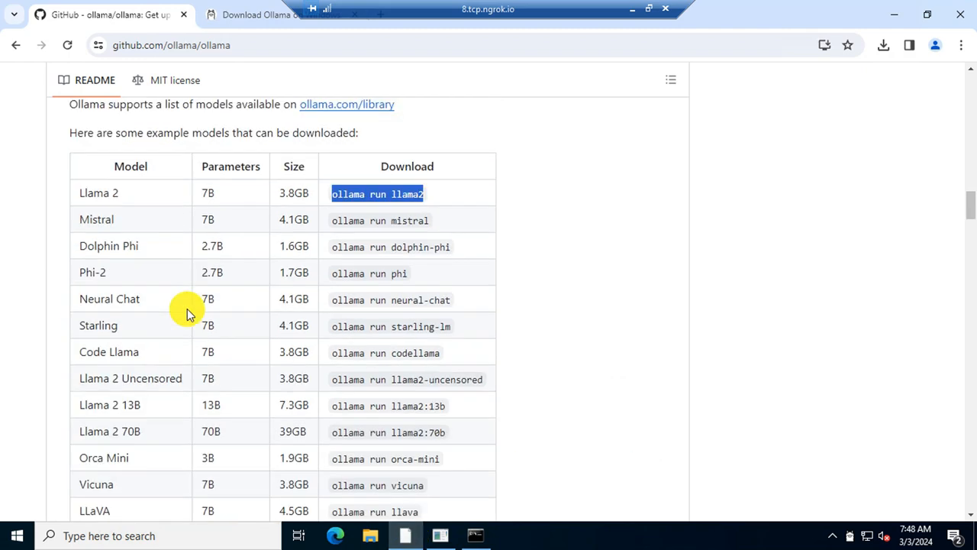
scroll("up", 3)
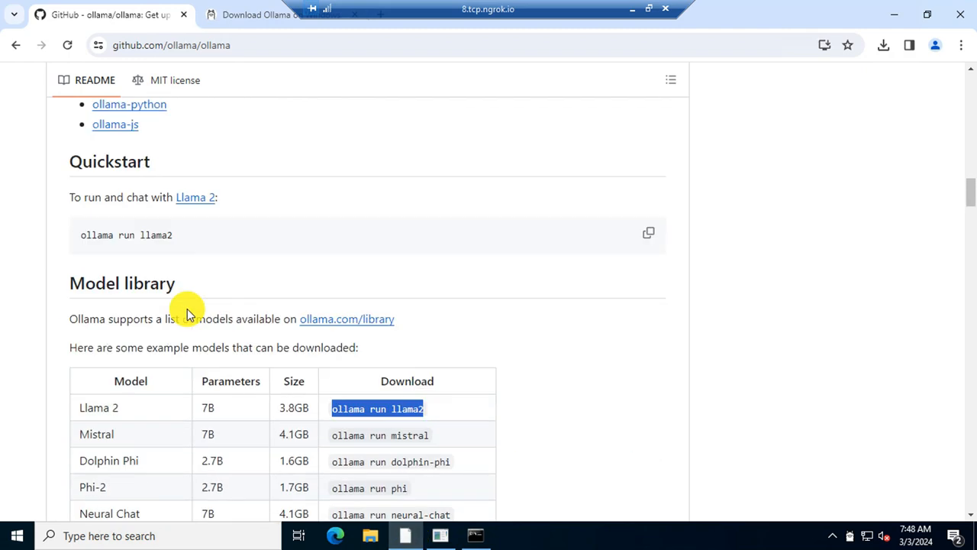
scroll("up", 3)
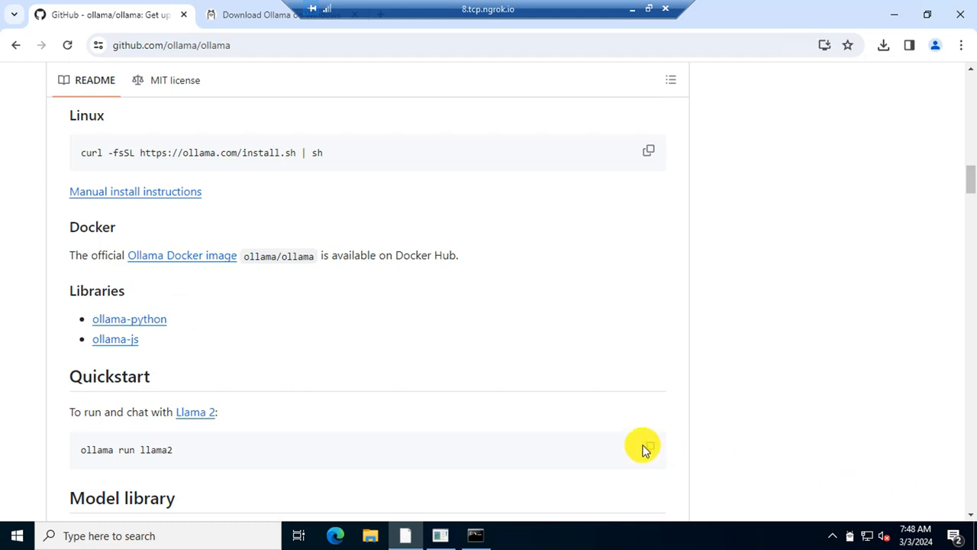
left_click(649, 450)
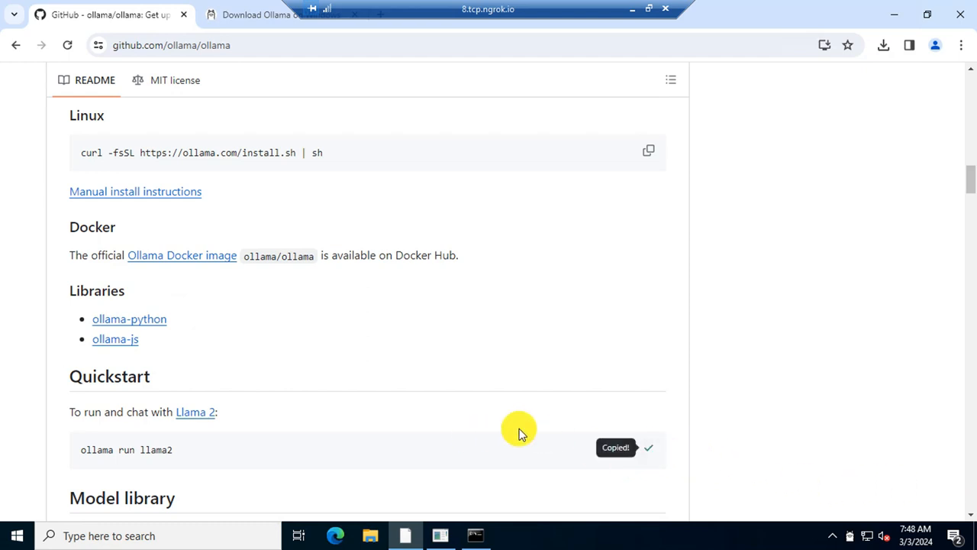
left_click(475, 535)
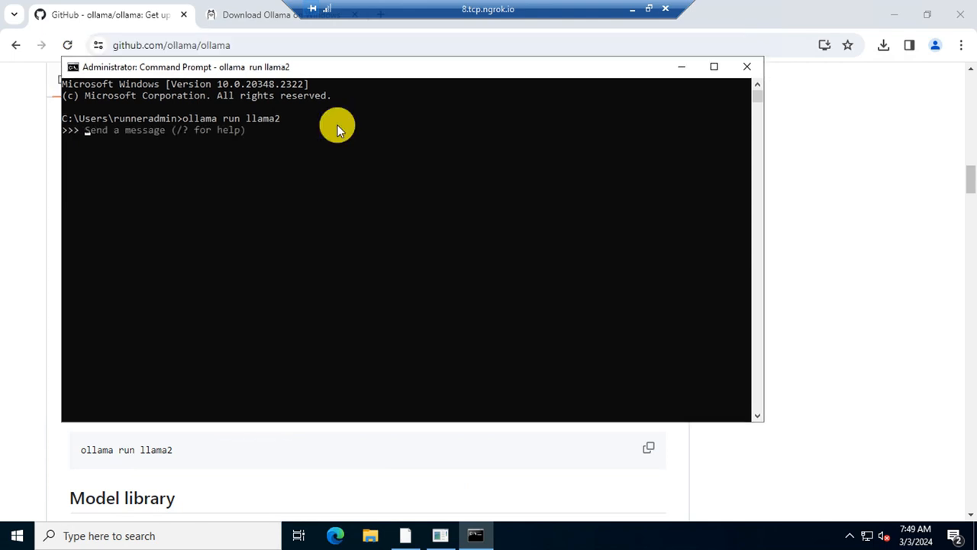
- Ask llama2 to 'Write me a article on wwe' and maximize the Command Prompt
type("Write me a article on wwe")
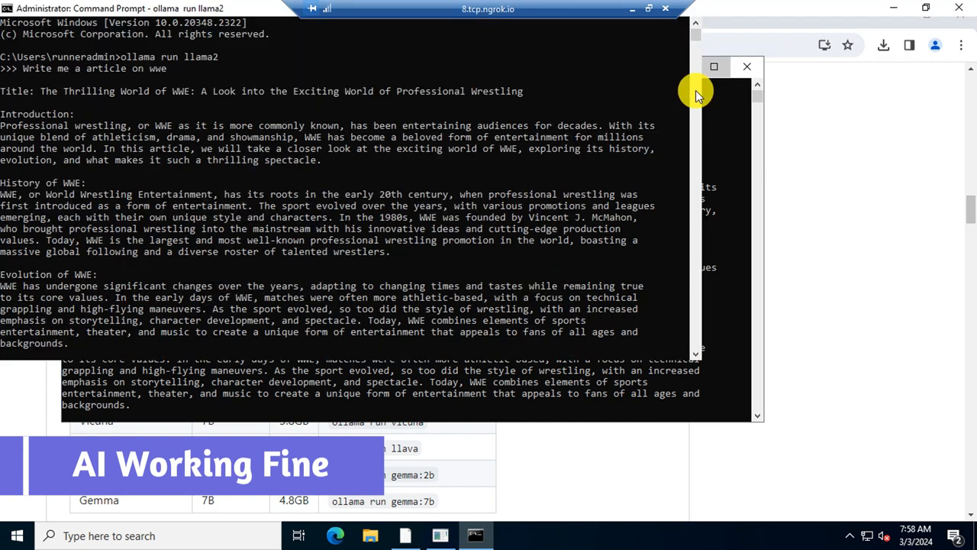
left_click(746, 66)
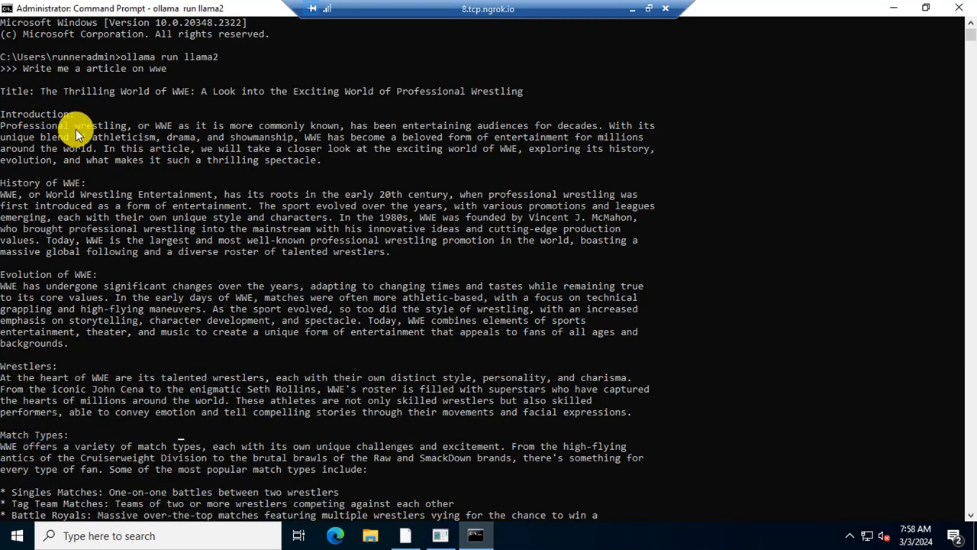